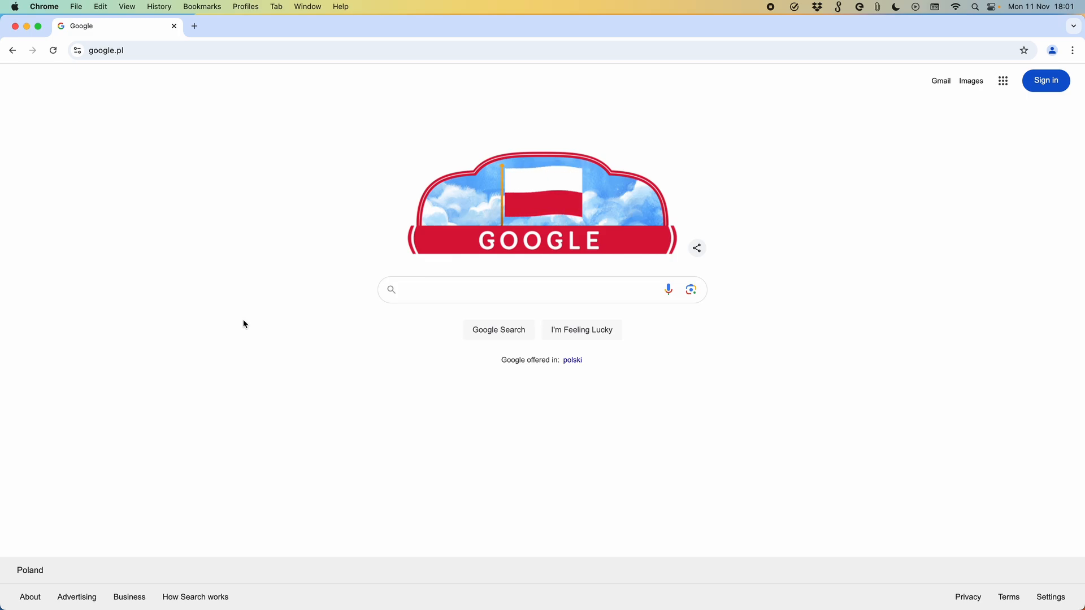
Search Google for 'K1MU lotw query' to find Rick Murphy's LoTW query page
{"action": "left_click", "coordinate": [451, 291]}
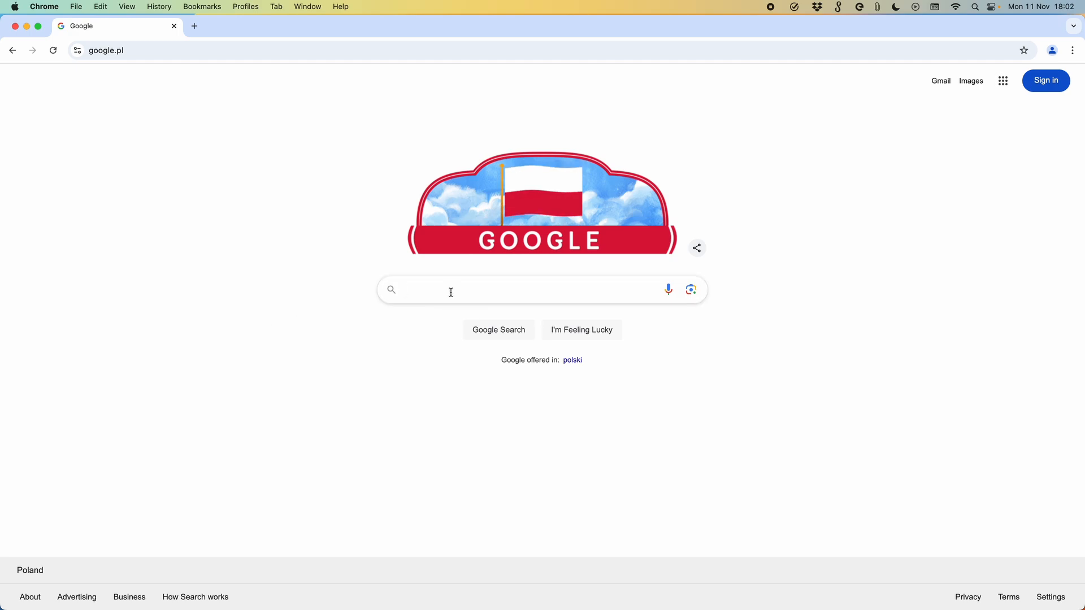
{"action": "type", "text": "K1MU lotw query"}
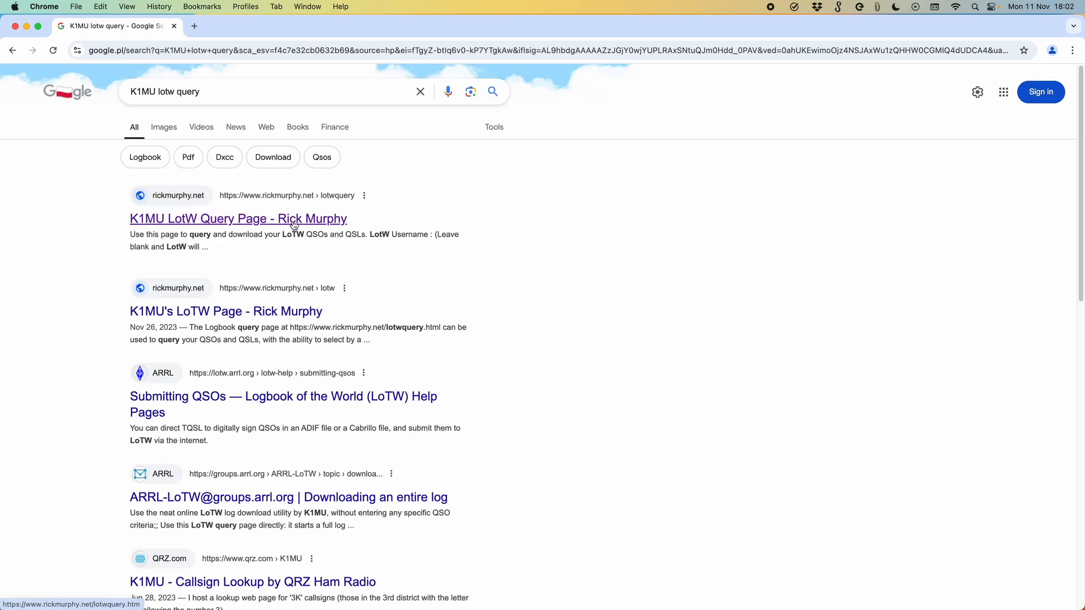
Submit the K1MU query for SQ5VCO with QSL records only and worked station location data
{"action": "left_click", "coordinate": [238, 218]}
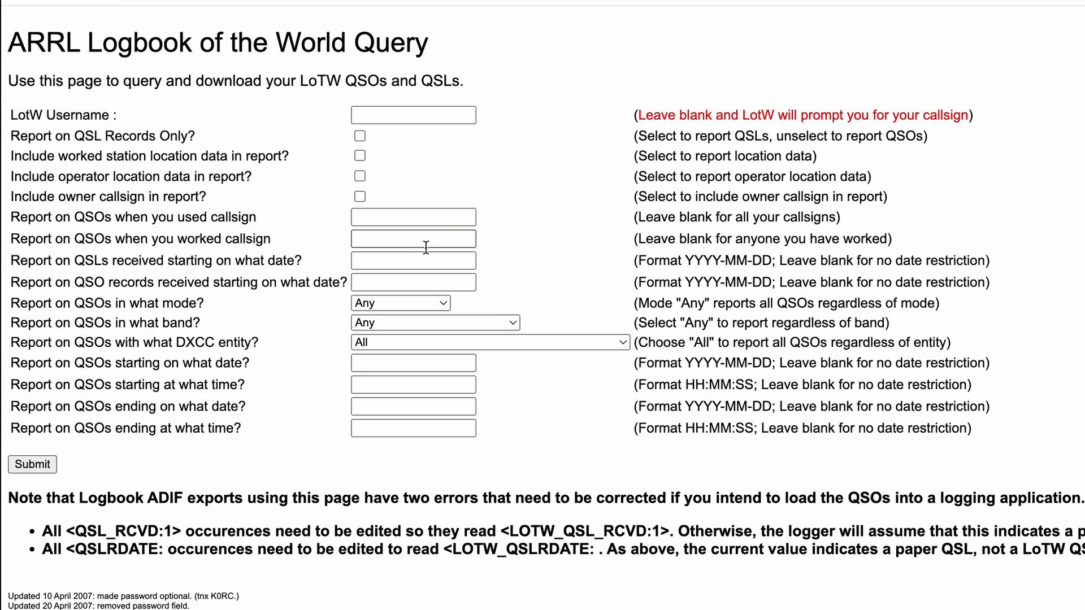
{"action": "type", "text": "SQ5VCO"}
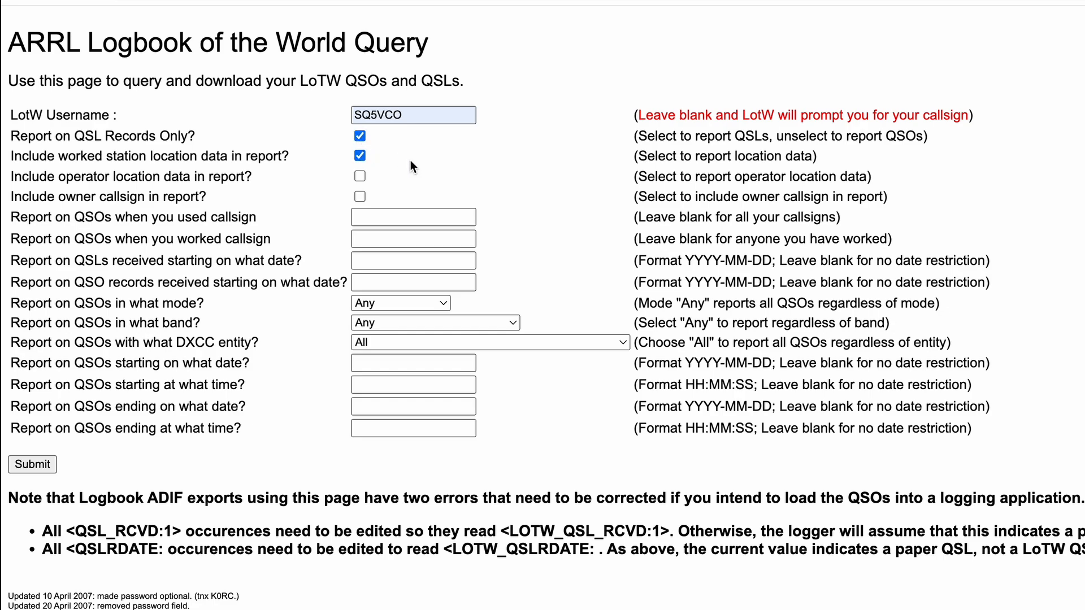
{"action": "mouse_move", "coordinate": [414, 156]}
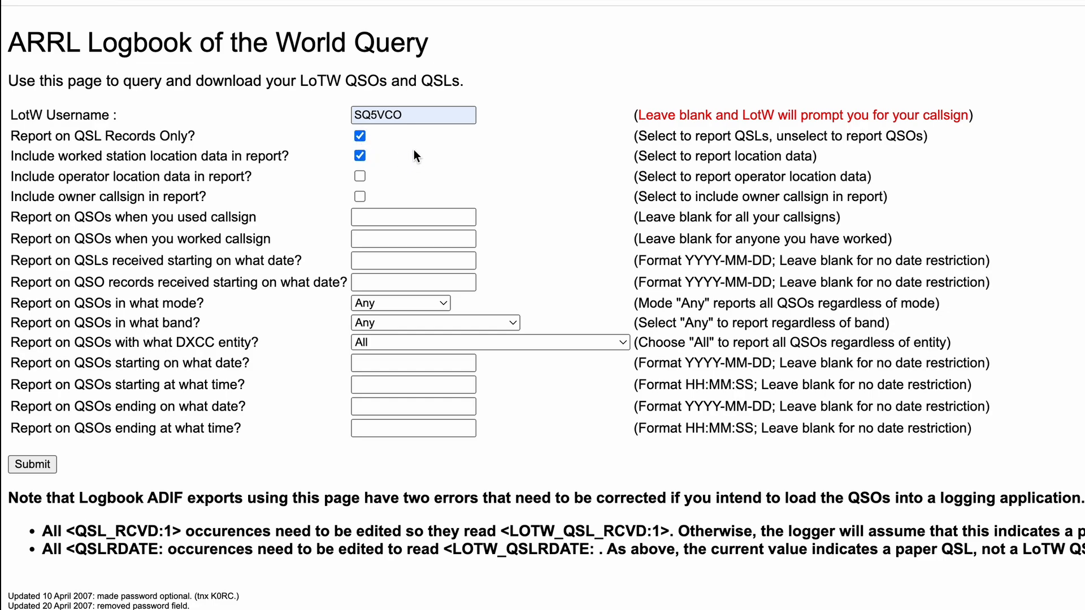
{"action": "mouse_move", "coordinate": [185, 445]}
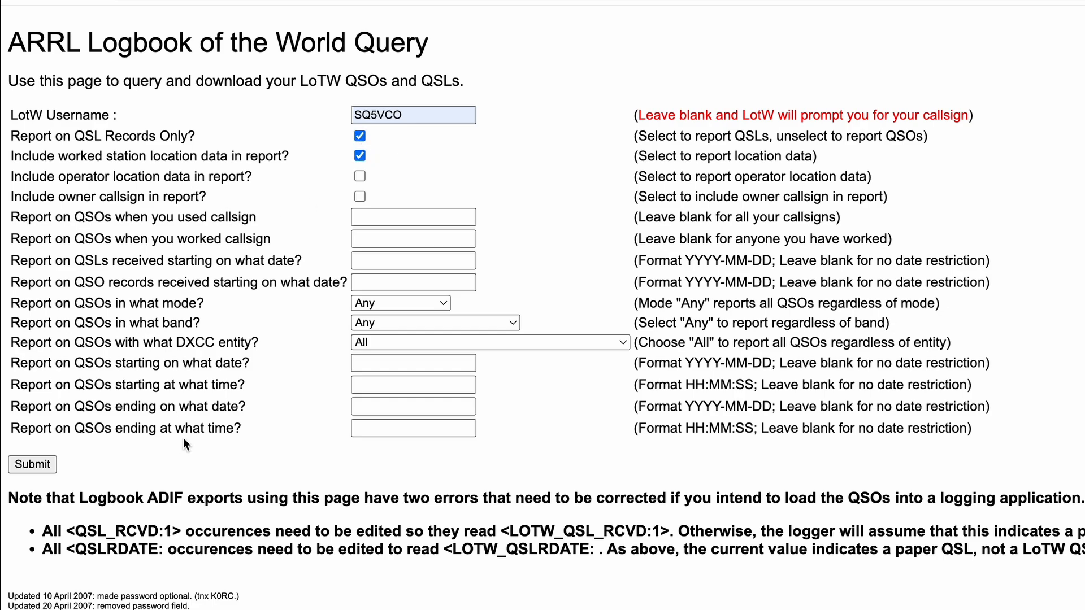
{"action": "left_click", "coordinate": [401, 303]}
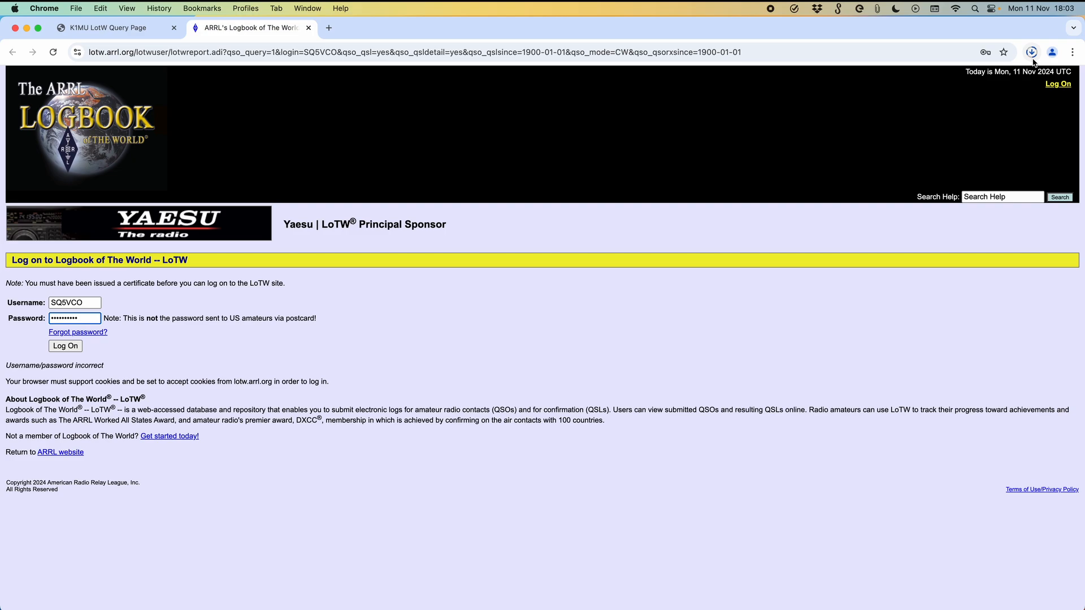
Check the lotwreport.adi download in Chrome's downloads panel and return to the Google tab
{"action": "left_click", "coordinate": [1031, 52]}
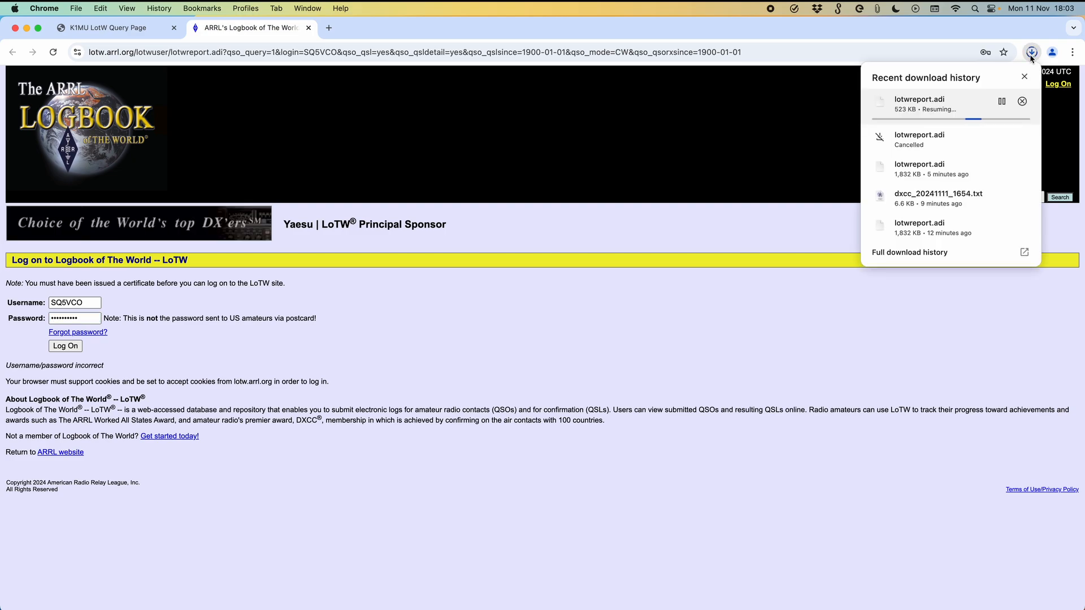
{"action": "left_click", "coordinate": [114, 27]}
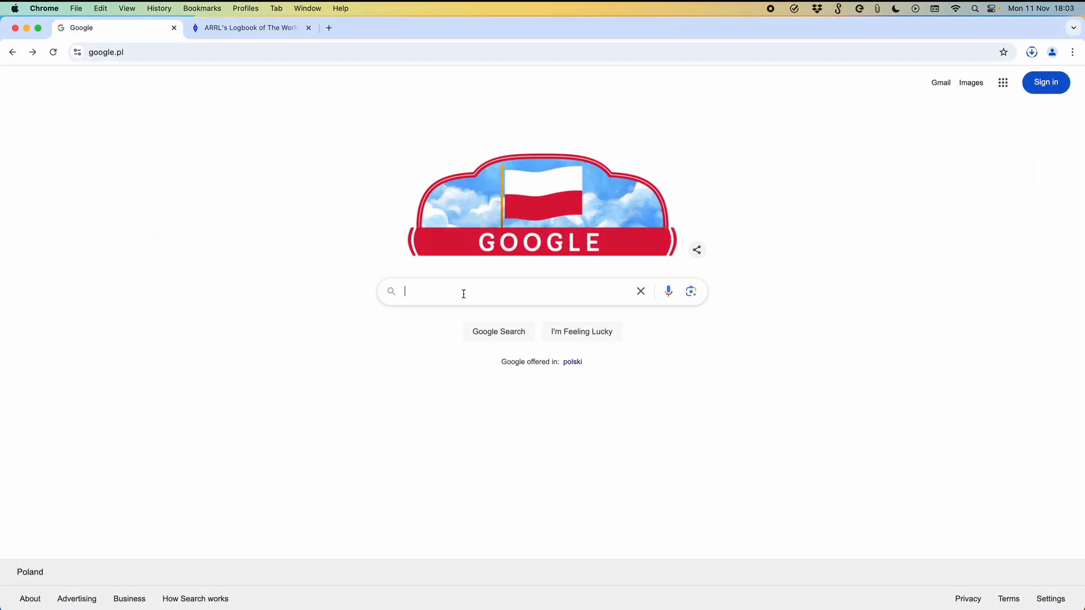
Search Google for DL4MFM and go to the Adventure Radio blog result
{"action": "type", "text": "DL4MFM"}
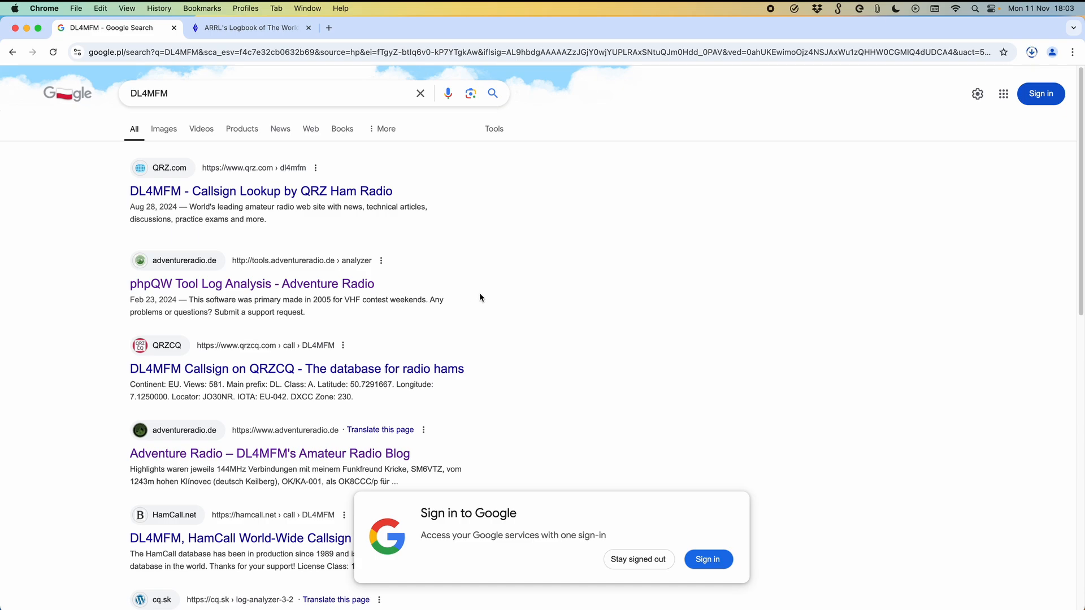
{"action": "left_click", "coordinate": [269, 453]}
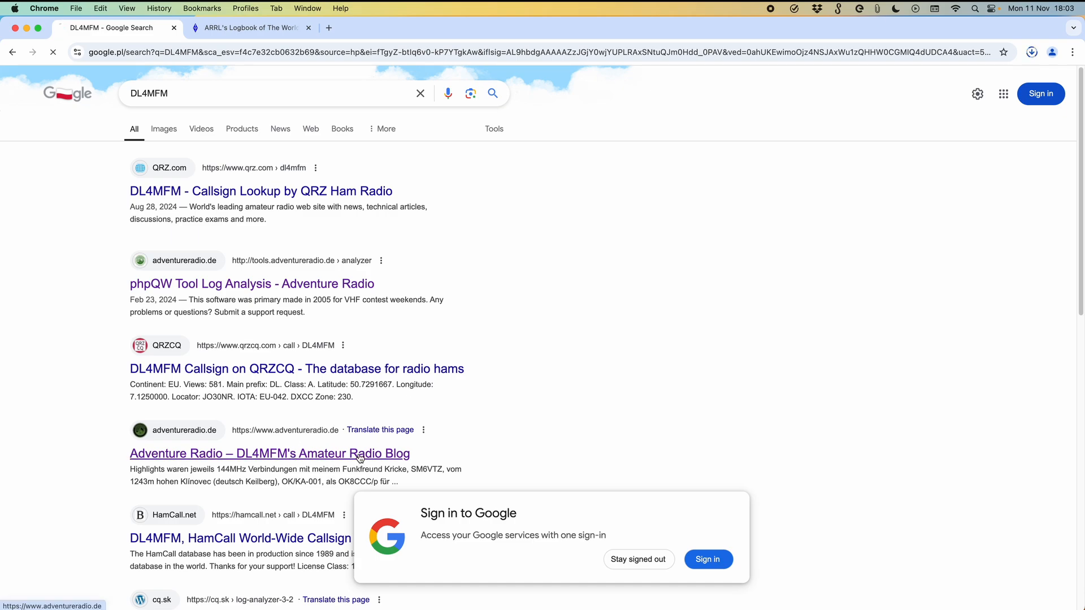
{"action": "left_click", "coordinate": [269, 453]}
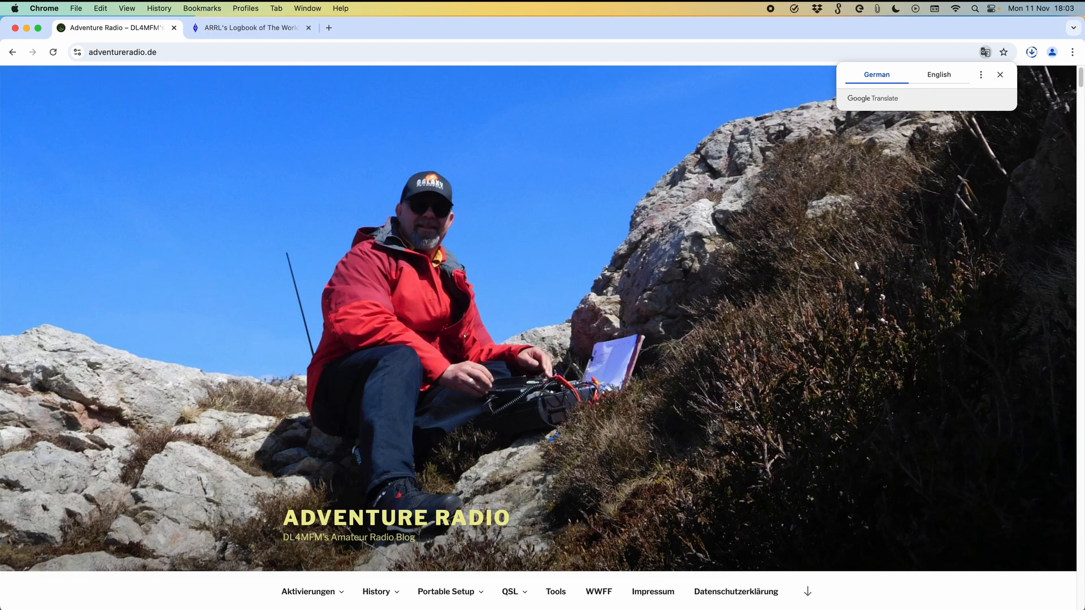
Reach Log Analyzer 3.2 from the blog's Tools page
{"action": "scroll", "scroll_direction": "down", "scroll_amount": 3}
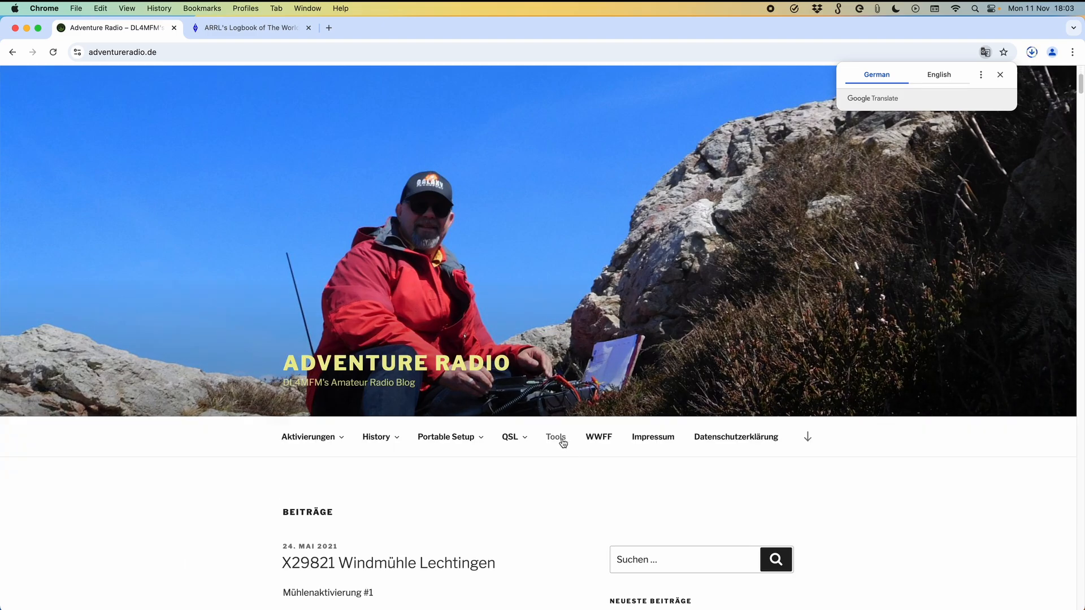
{"action": "left_click", "coordinate": [556, 437]}
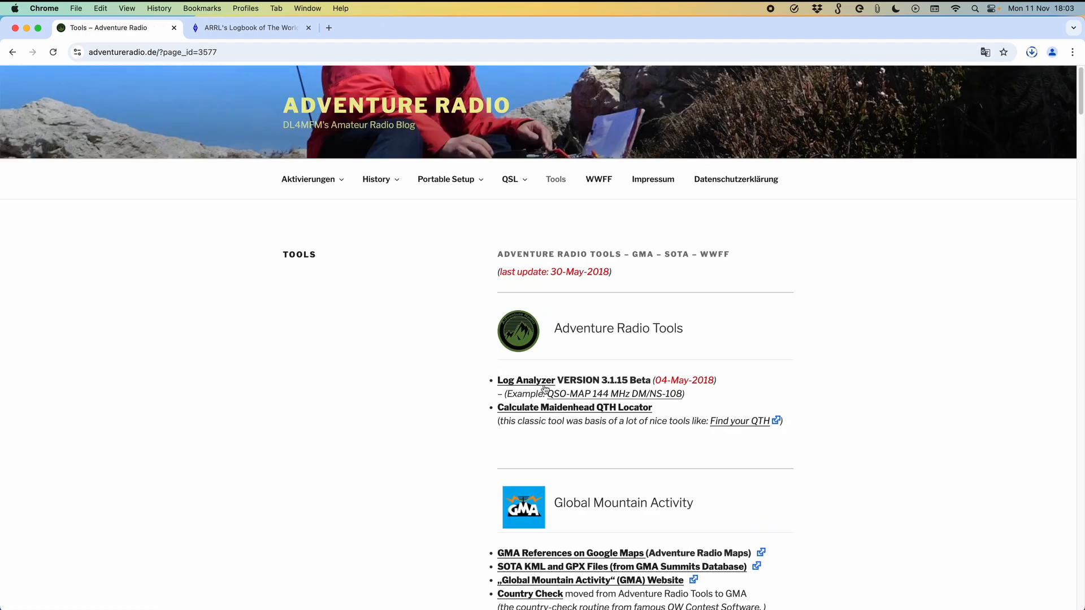
{"action": "left_click", "coordinate": [525, 380]}
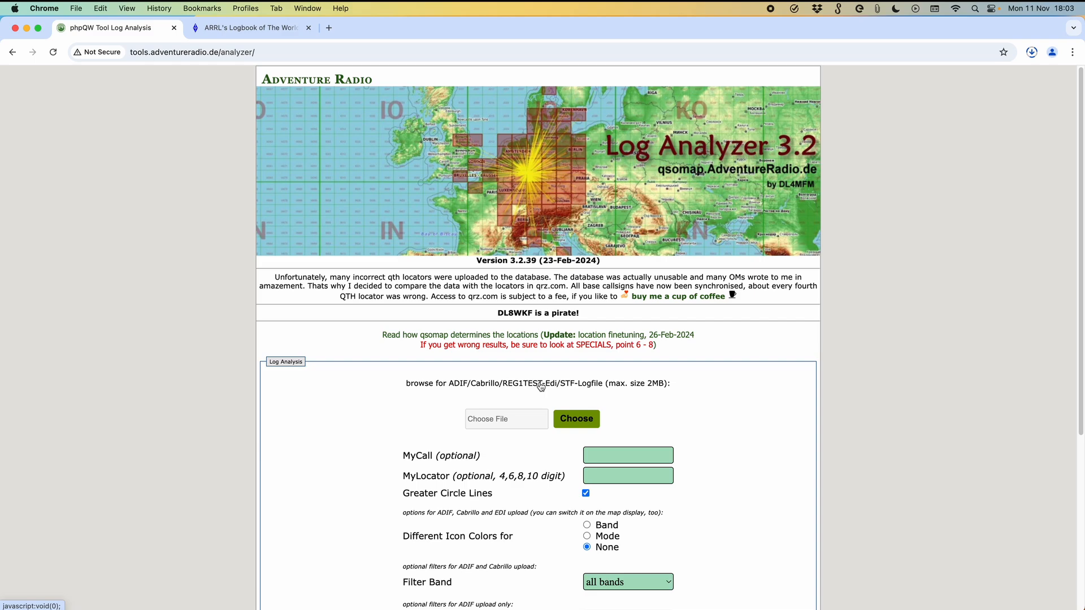
Enter MyCall SQ5VCO and MyLocator KO02ss with Greater Circle Lines enabled
{"action": "scroll", "scroll_direction": "down", "scroll_amount": 3}
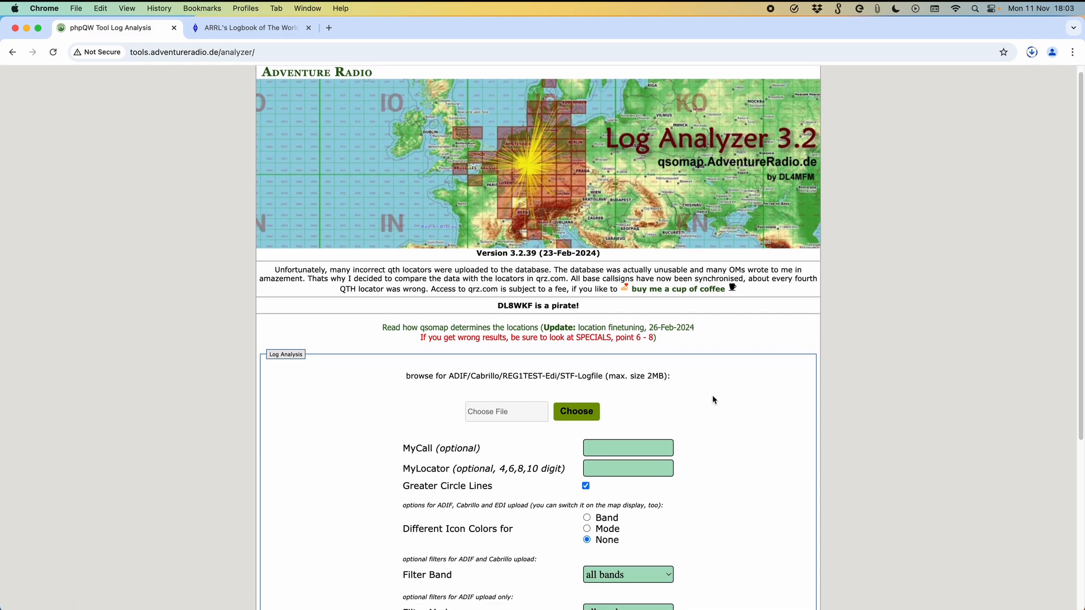
{"action": "scroll", "scroll_direction": "down", "scroll_amount": 3}
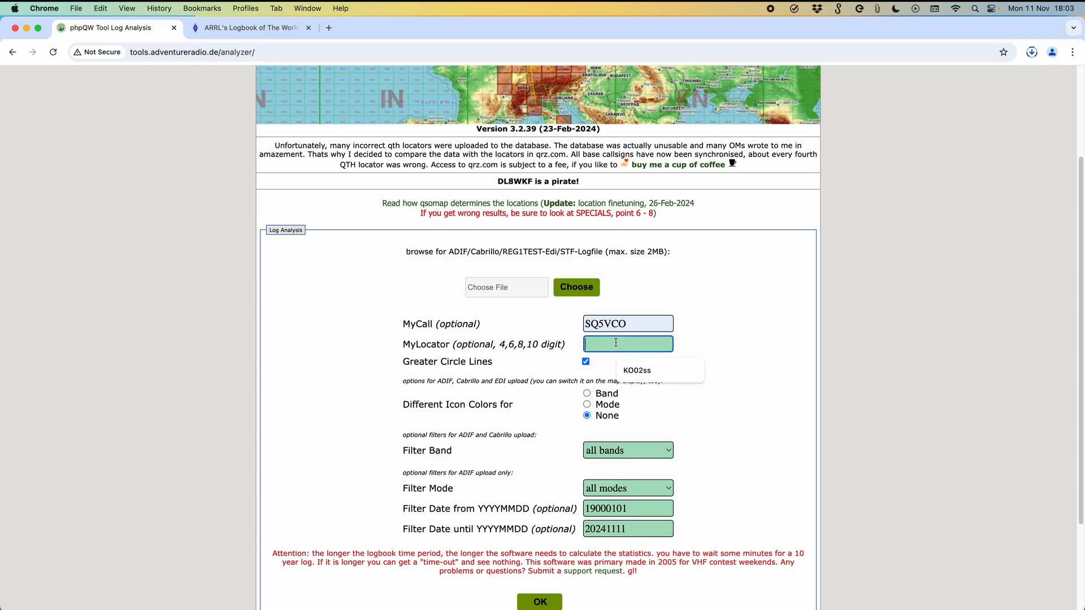
{"action": "type", "text": "KO02ss"}
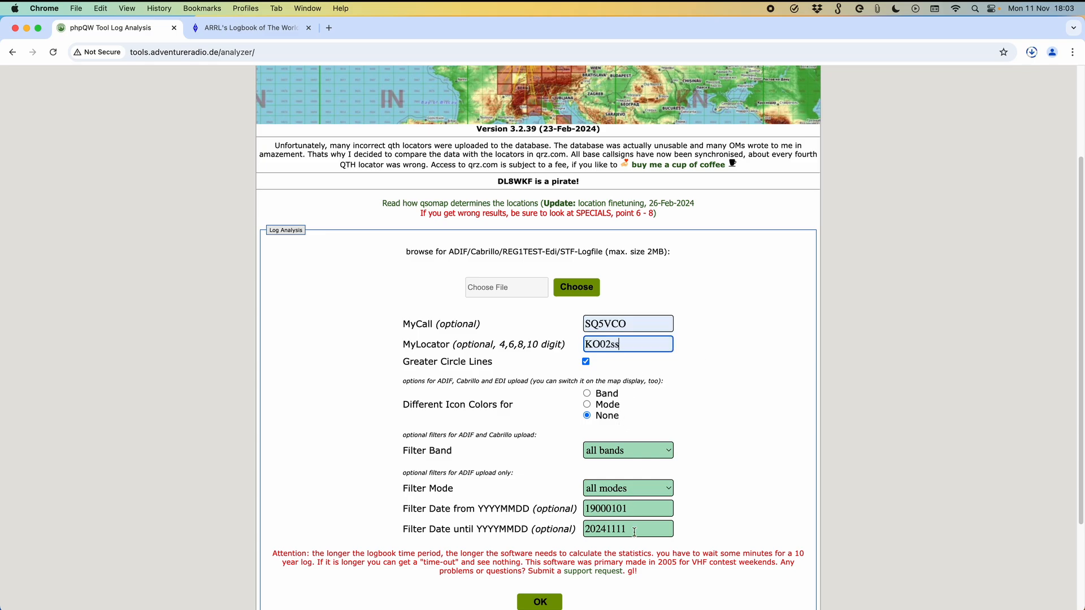
{"action": "mouse_move", "coordinate": [637, 410]}
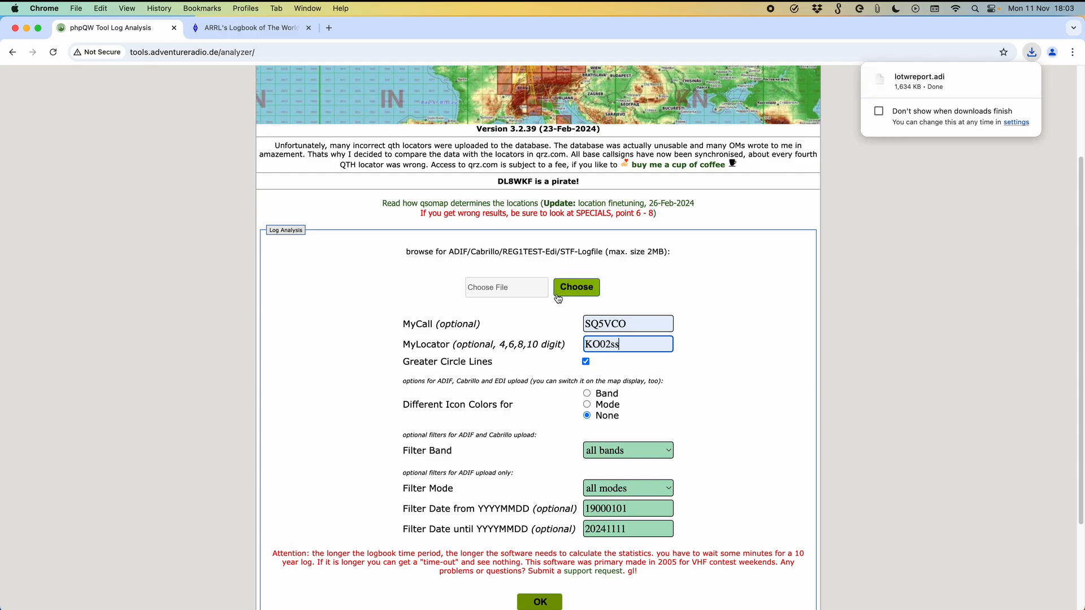
Choose lotwreport.adi and submit it so the QSO world map is plotted
{"action": "left_click", "coordinate": [577, 287]}
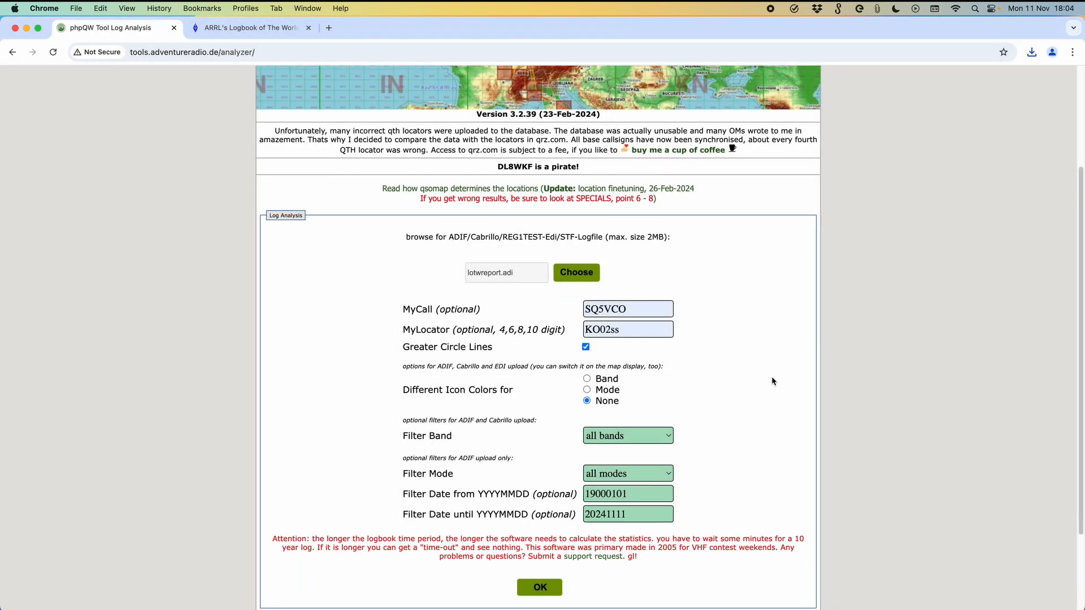
{"action": "left_click", "coordinate": [539, 586]}
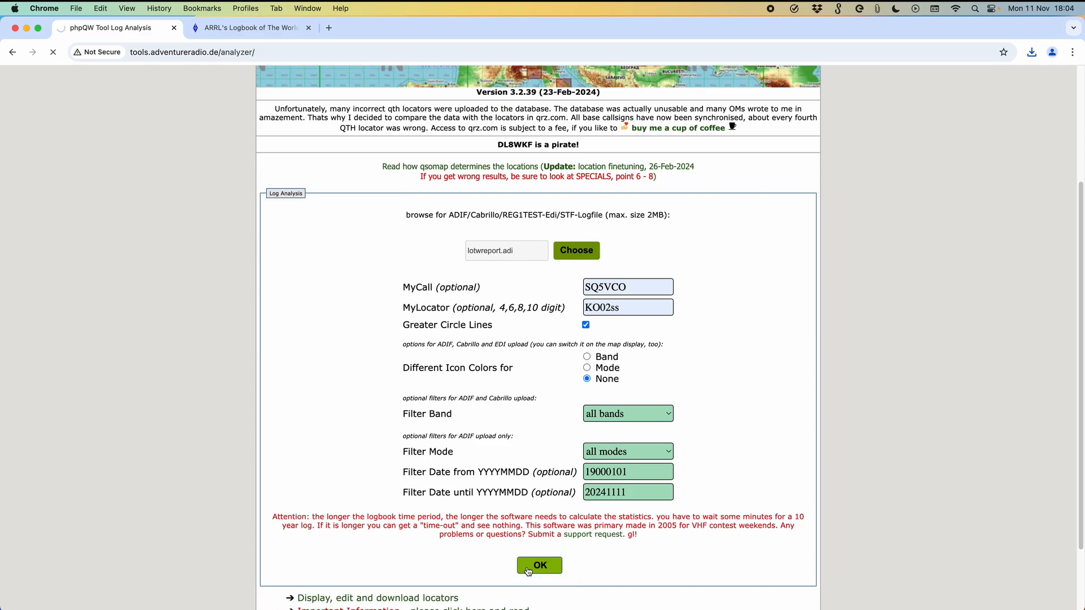
{"action": "left_click", "coordinate": [540, 566]}
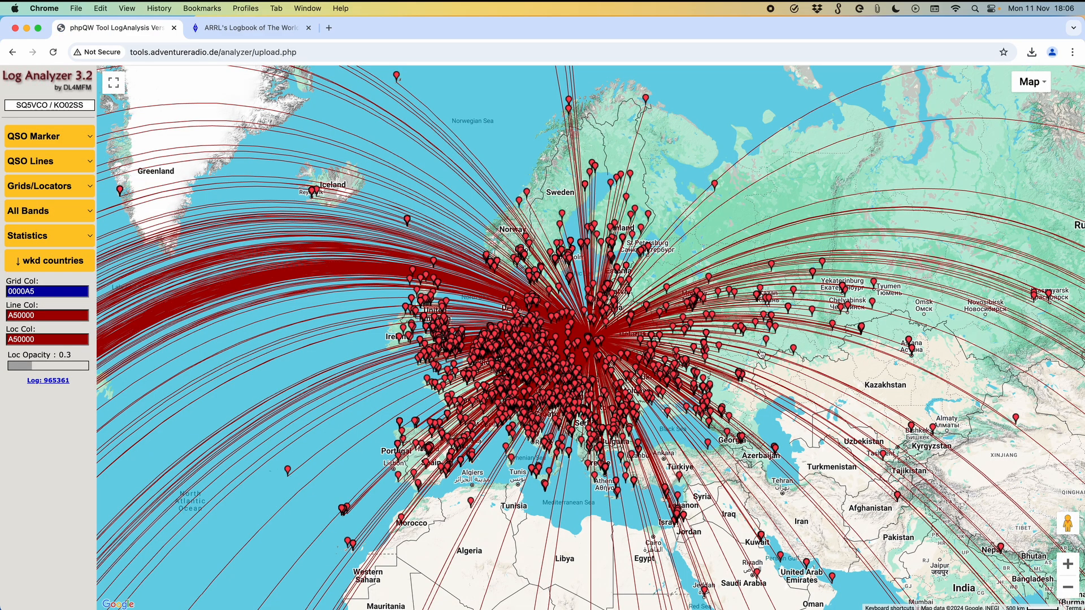
{"action": "mouse_move", "coordinate": [973, 496]}
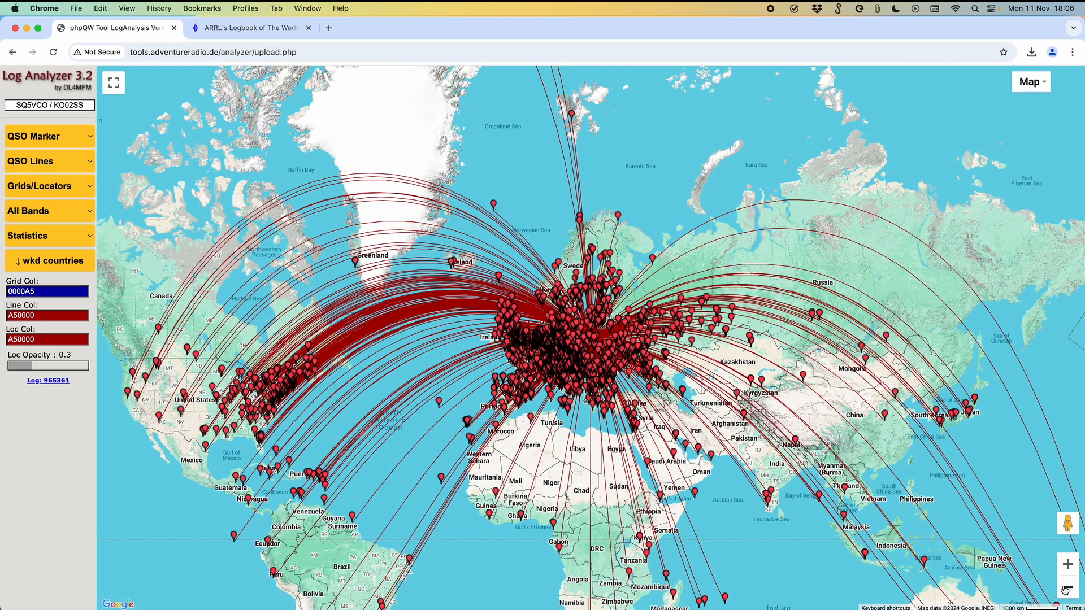
Try the Just Cities, Lighthouse and Island map types, then settle on the Satellite basemap
{"action": "left_click", "coordinate": [1031, 82]}
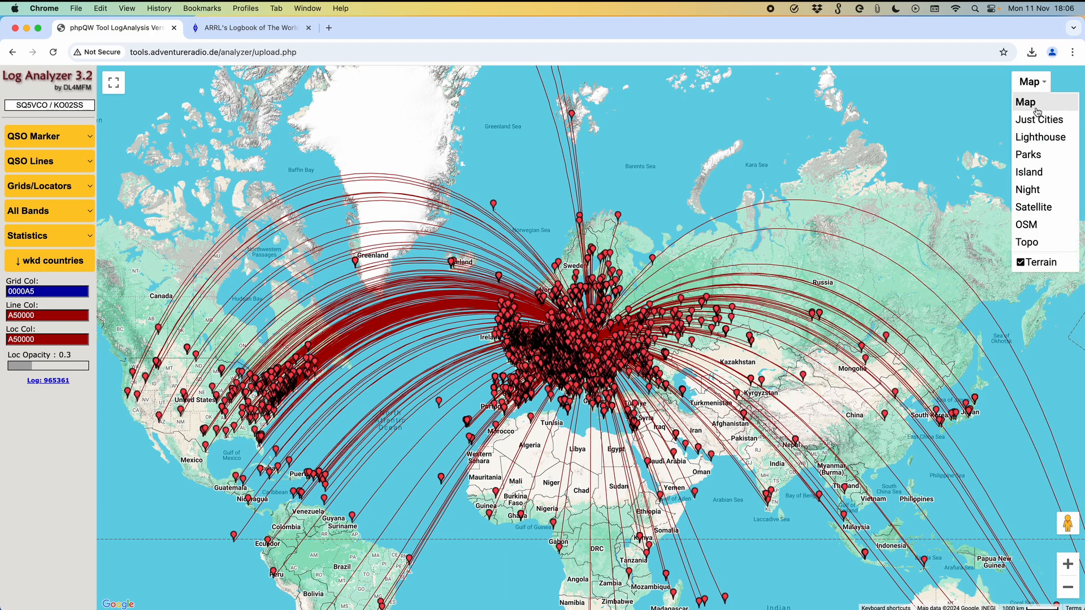
{"action": "left_click", "coordinate": [1039, 118]}
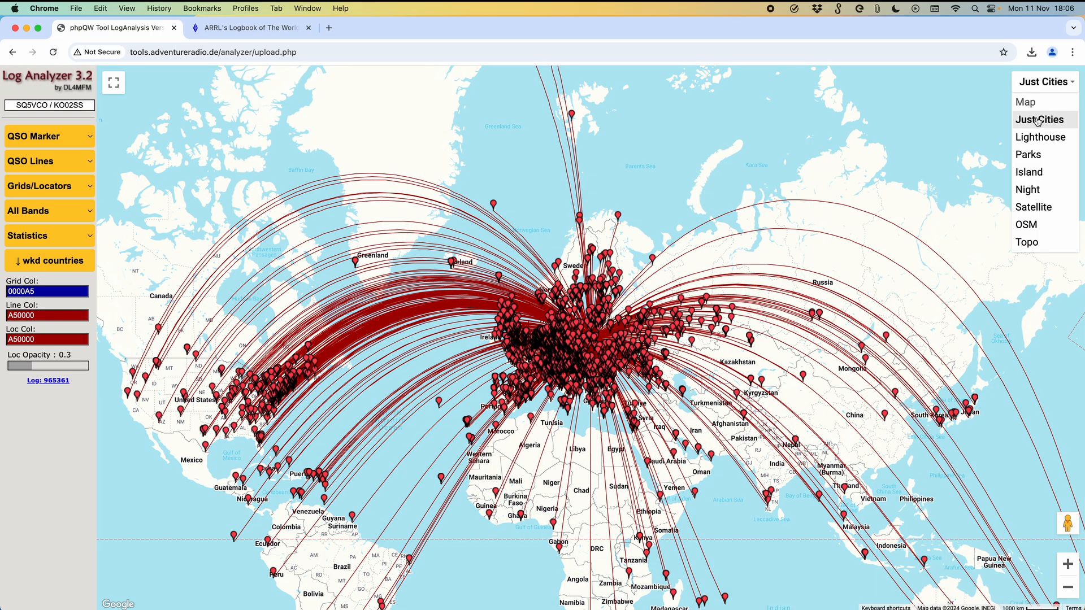
{"action": "left_click", "coordinate": [1040, 137]}
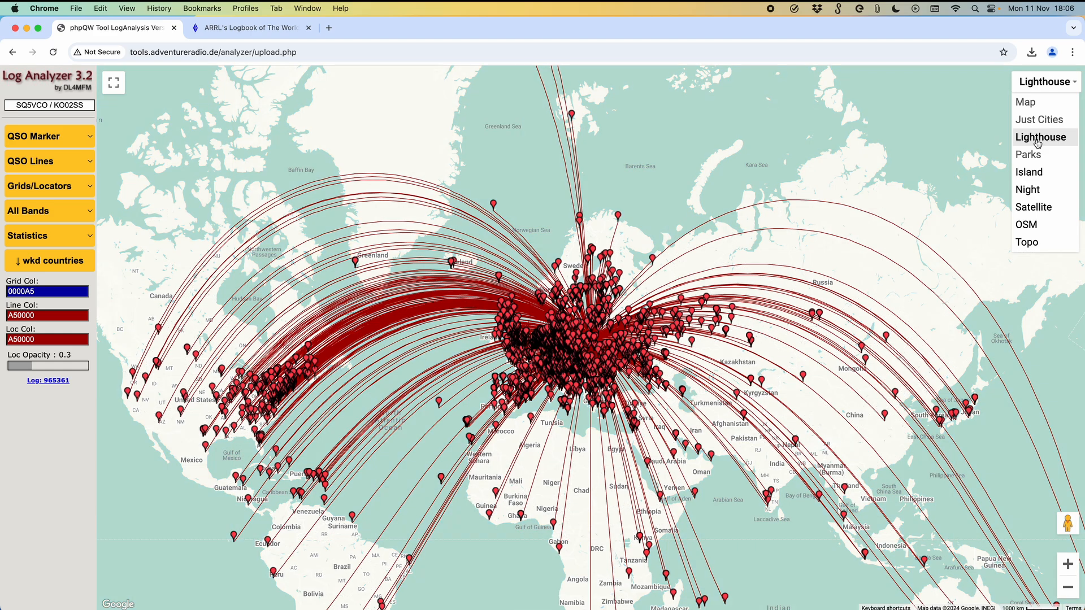
{"action": "left_click", "coordinate": [1028, 172]}
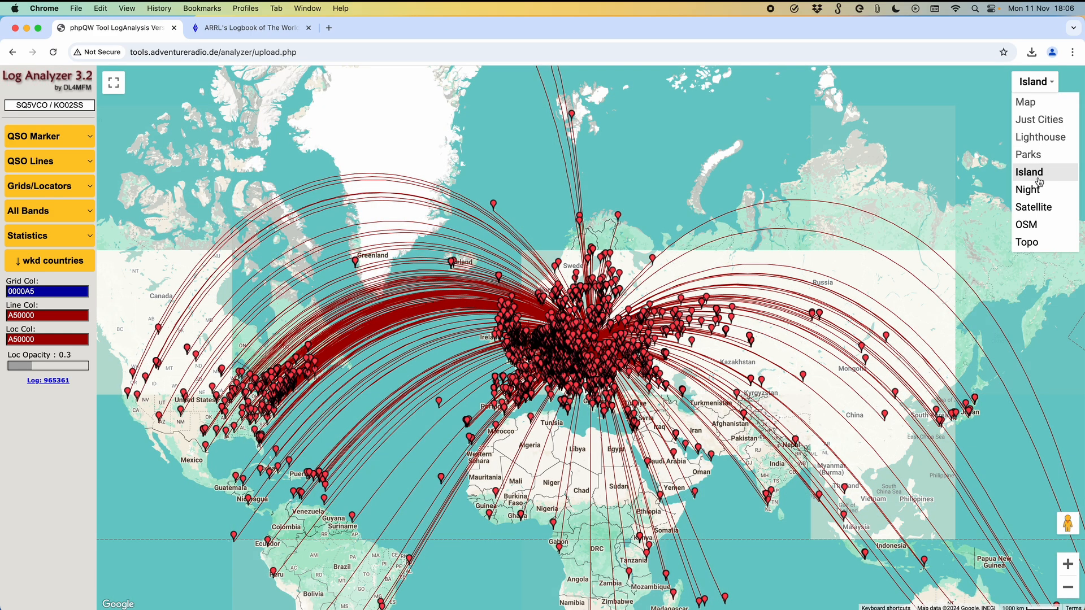
{"action": "left_click", "coordinate": [1034, 206]}
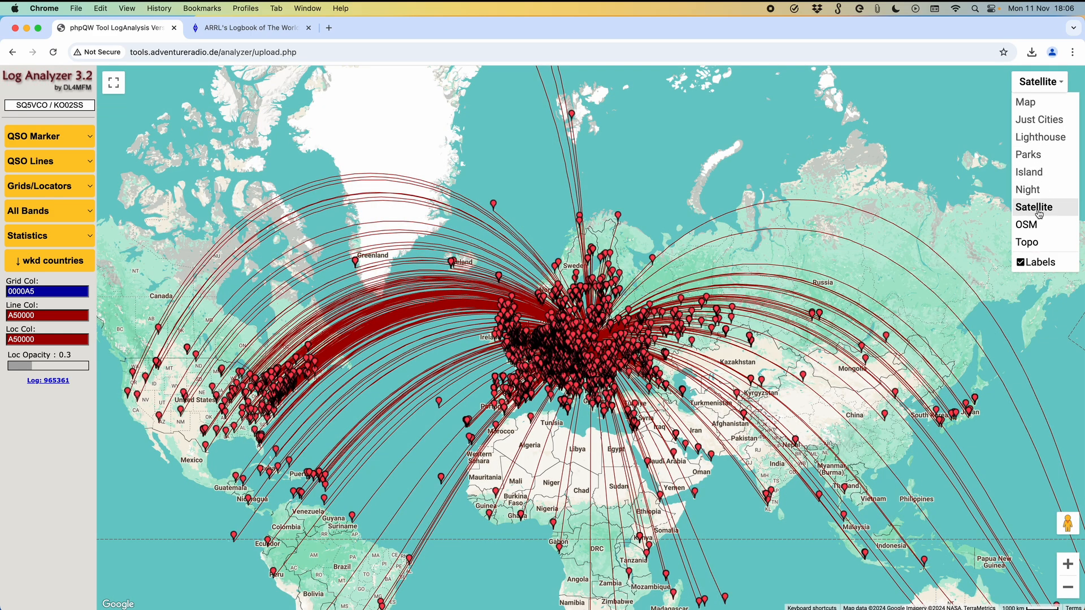
{"action": "left_click", "coordinate": [1034, 207]}
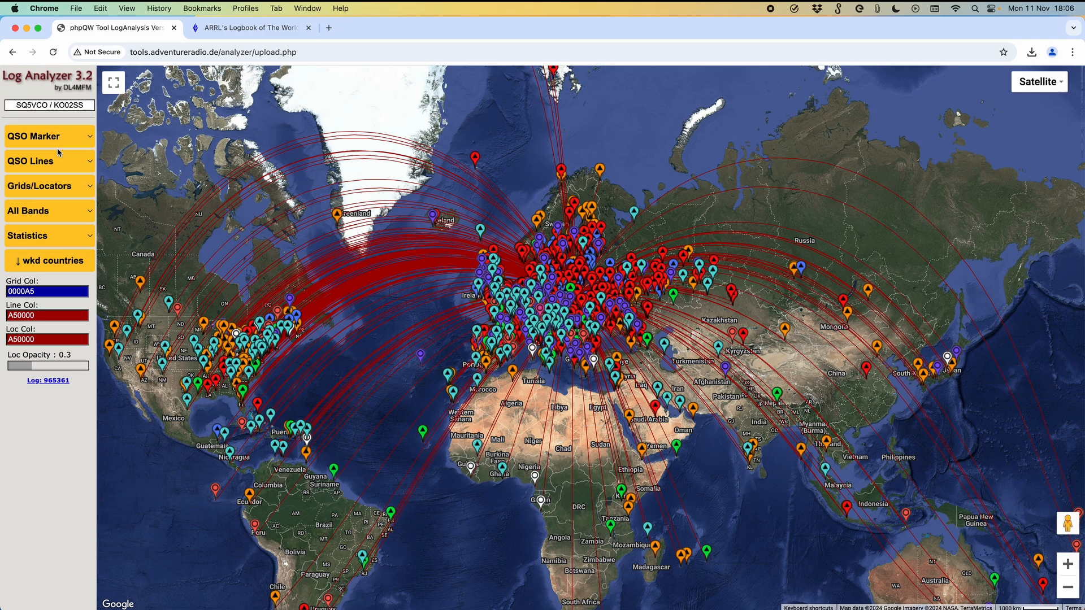
Set the QSO Marker display to Legend, giving uniform red pins on the satellite map
{"action": "left_click", "coordinate": [49, 137]}
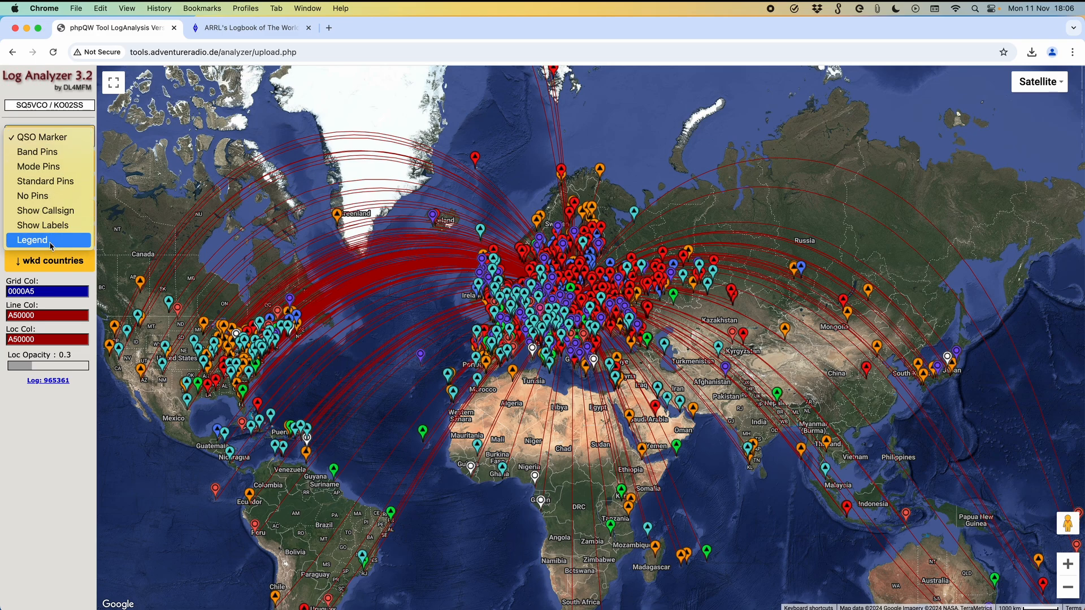
{"action": "left_click", "coordinate": [32, 240]}
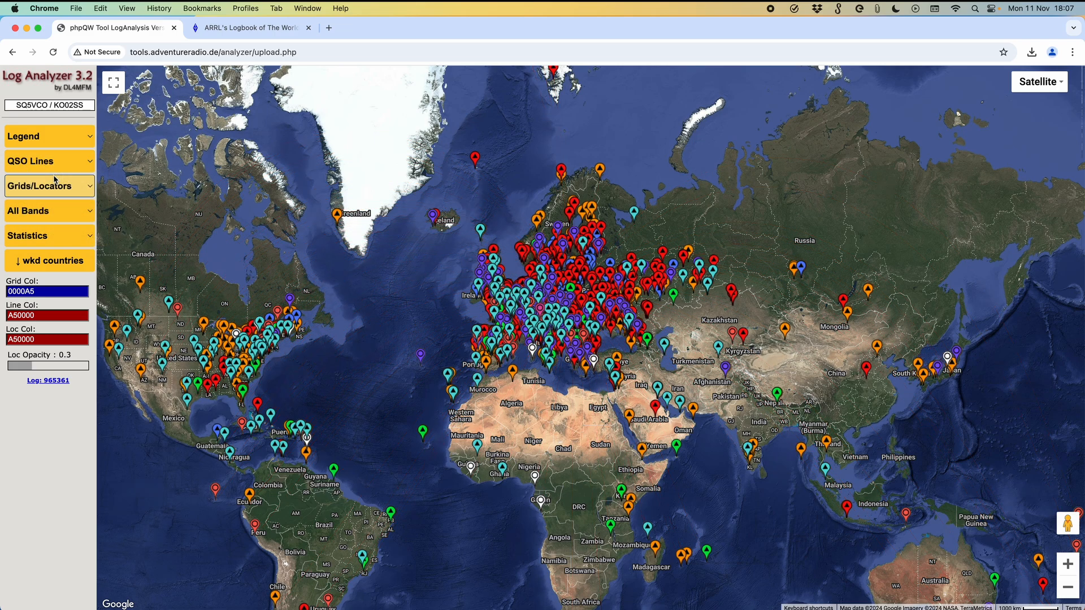
Review the All Bands filter choices and list the Statistics display options
{"action": "left_click", "coordinate": [49, 211]}
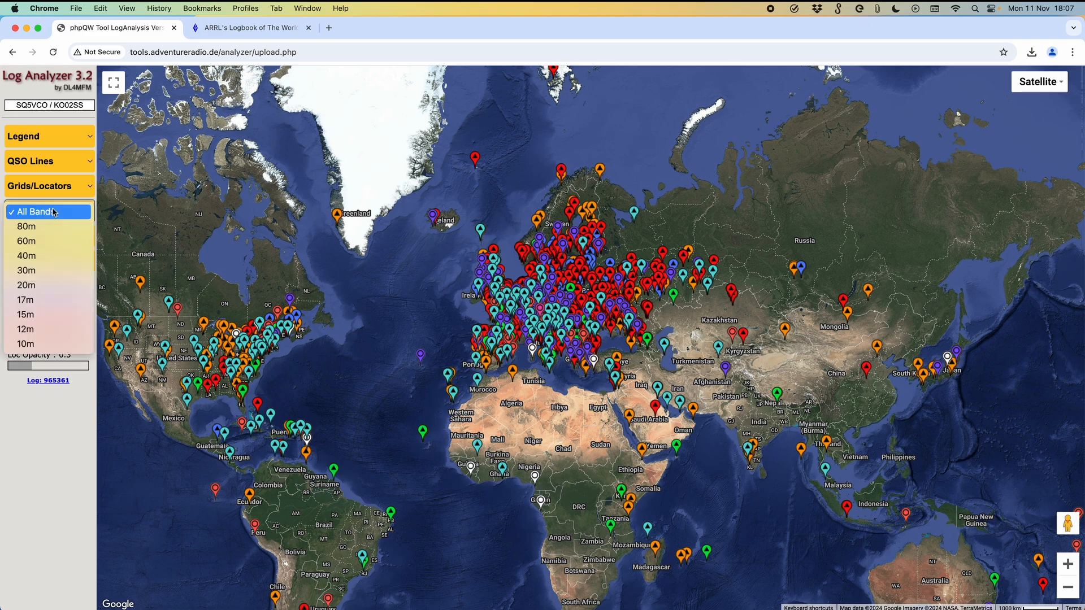
{"action": "left_click", "coordinate": [26, 227]}
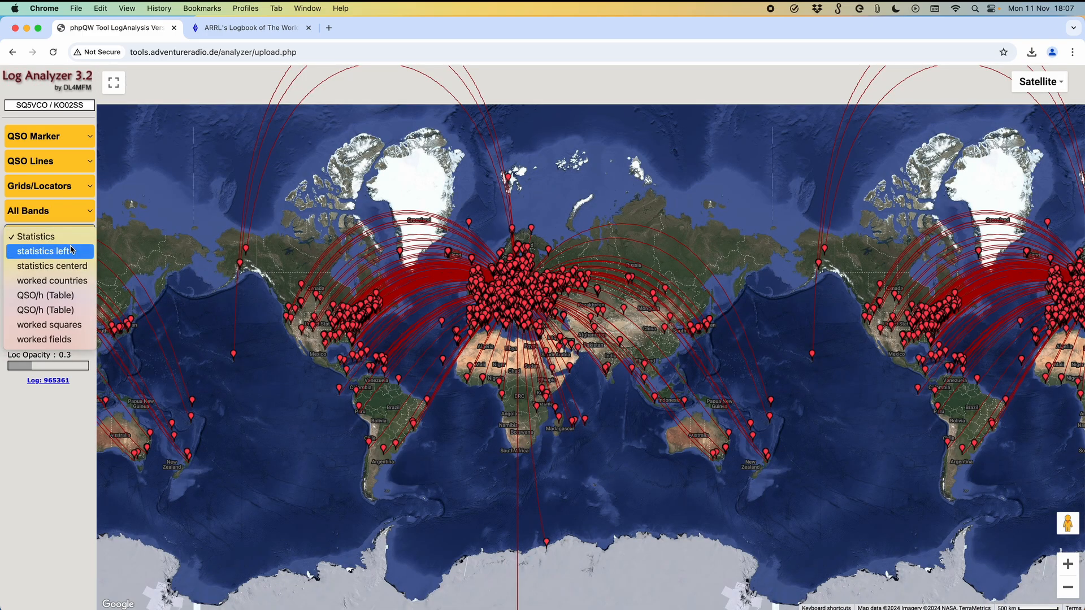
Place statistics on the left and show the worked countries table
{"action": "left_click", "coordinate": [45, 251]}
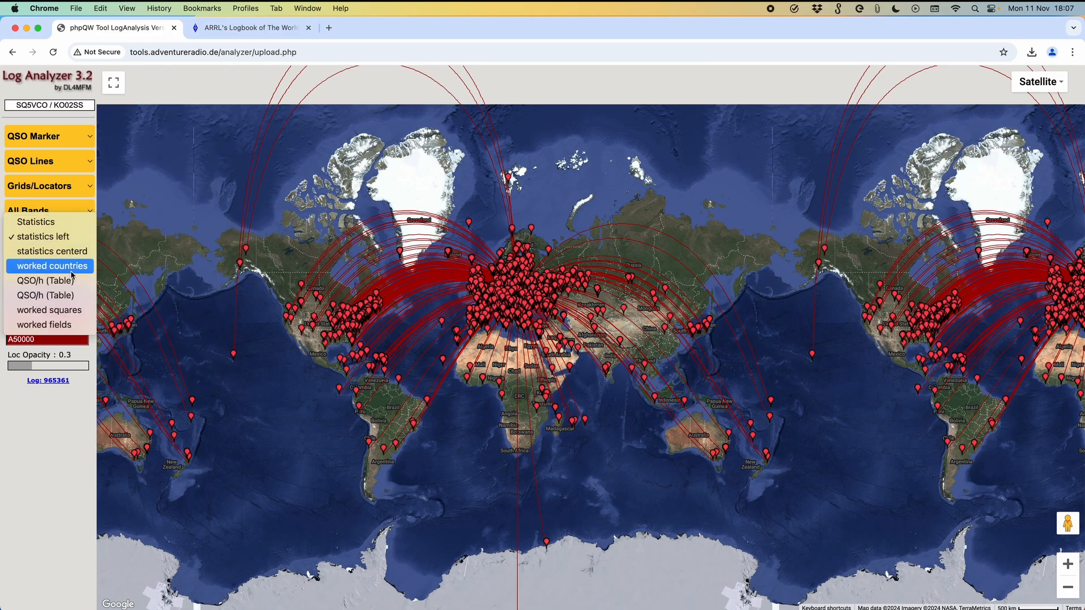
{"action": "left_click", "coordinate": [50, 266]}
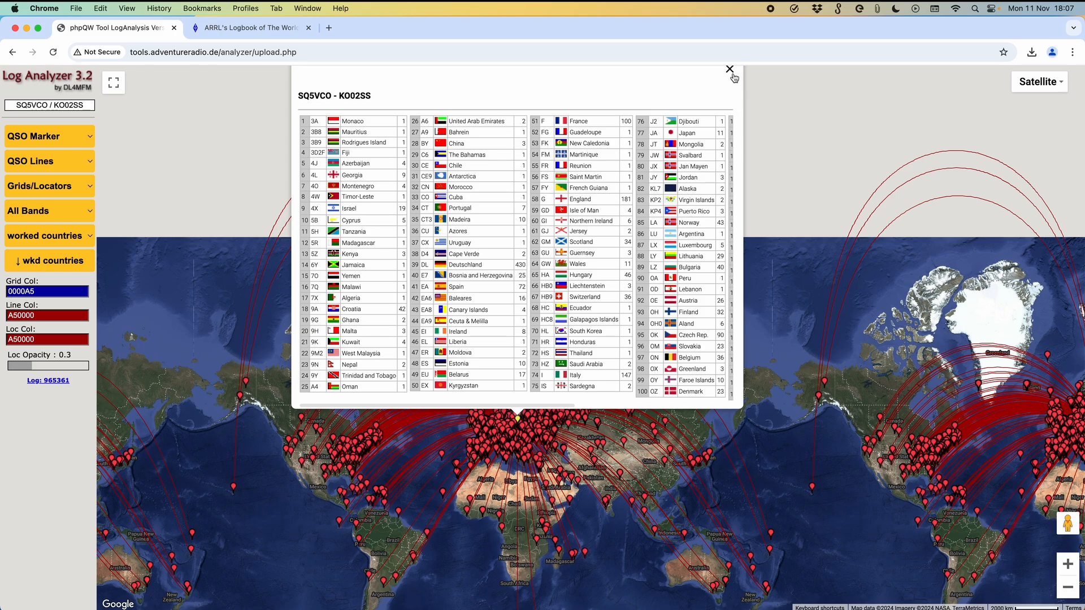
Download the worked countries list and view dxcc_20241111_1707.txt in a text editor
{"action": "left_click", "coordinate": [729, 69]}
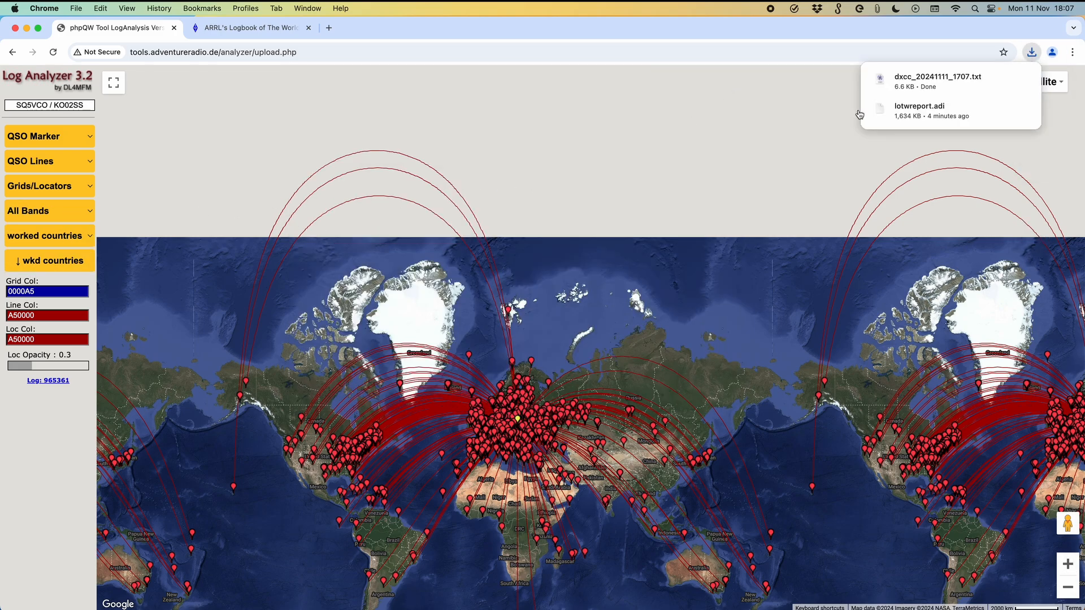
{"action": "left_click", "coordinate": [937, 76]}
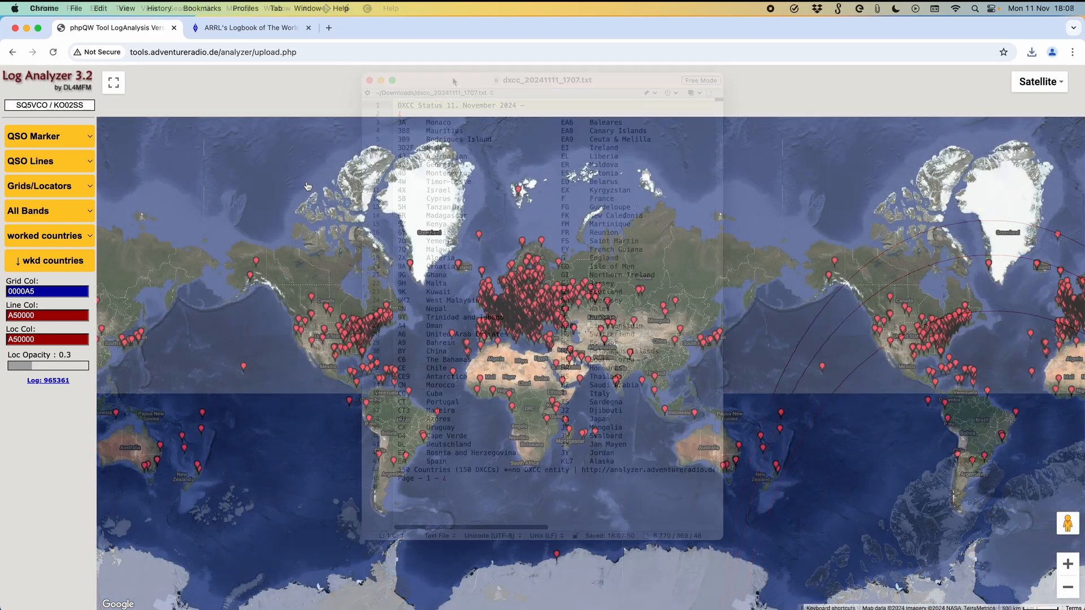
Show the red-pin QSO satellite map full screen and list the map styles
{"action": "left_click", "coordinate": [113, 82]}
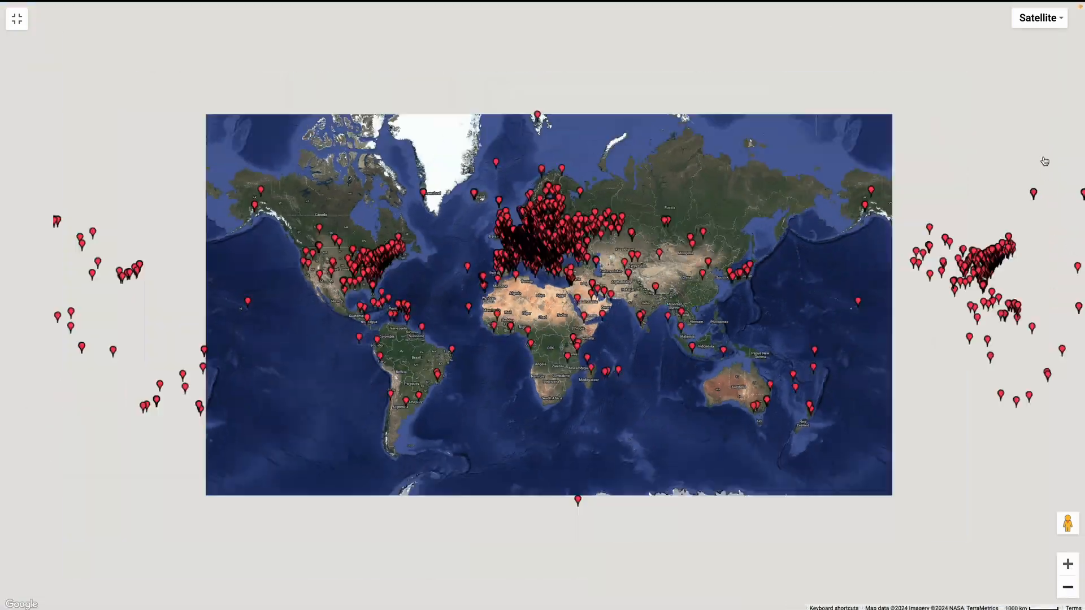
{"action": "left_click", "coordinate": [1038, 17]}
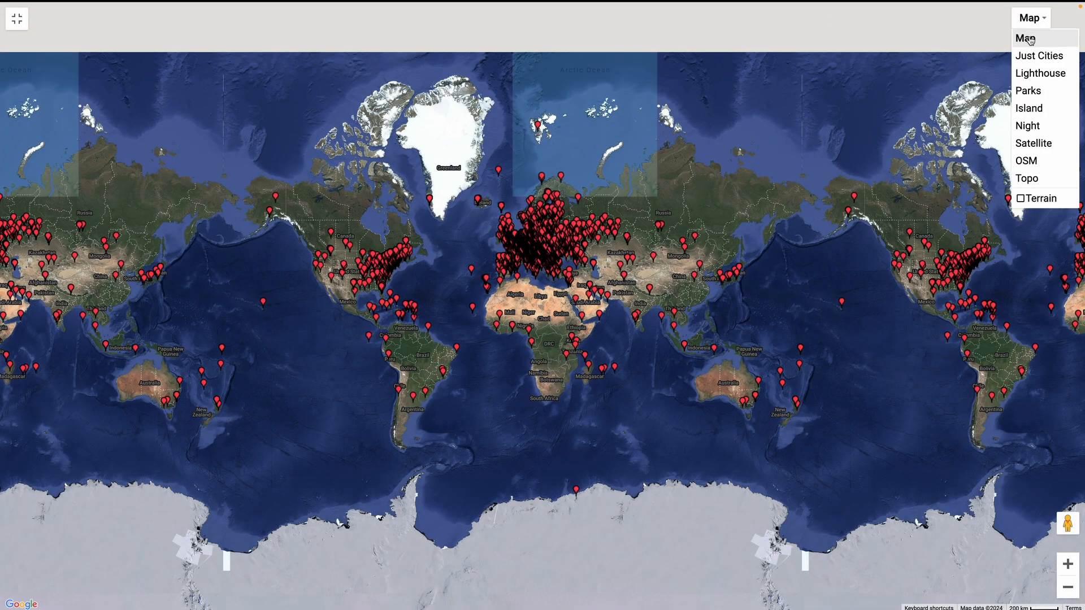